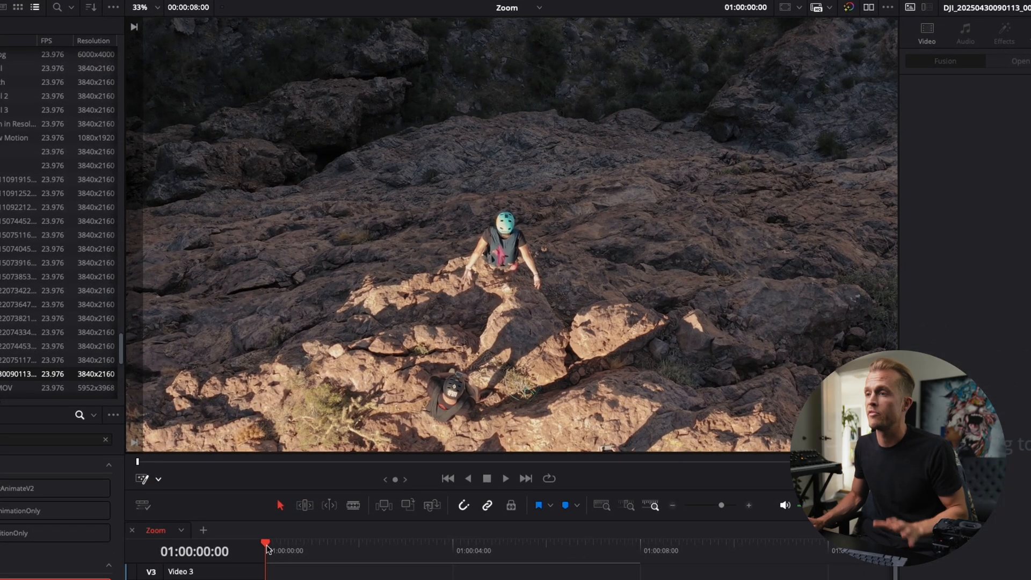
Install the MagicZoomFree .drfx bundle, overwriting the existing copy
click(504, 478)
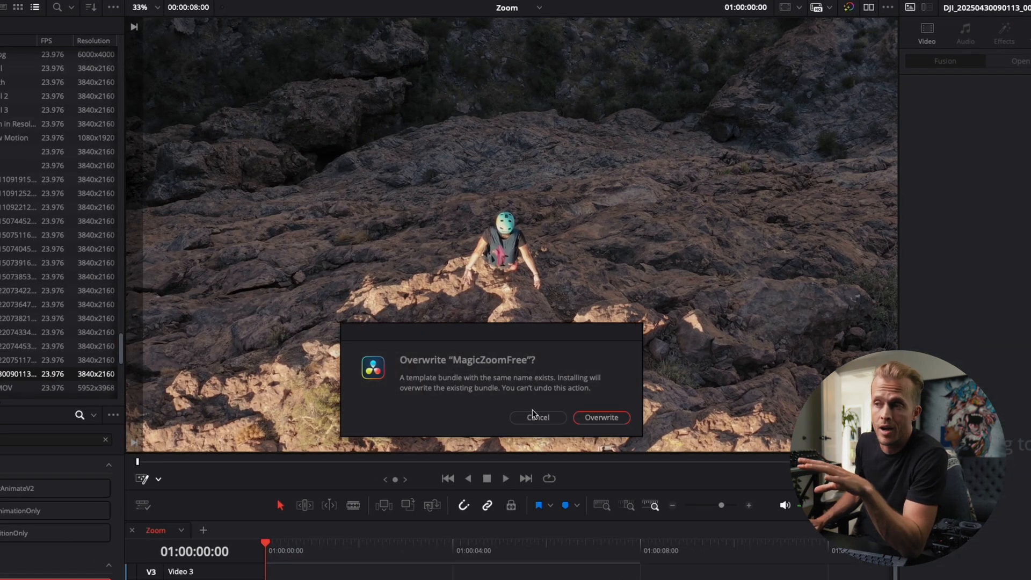
click(600, 417)
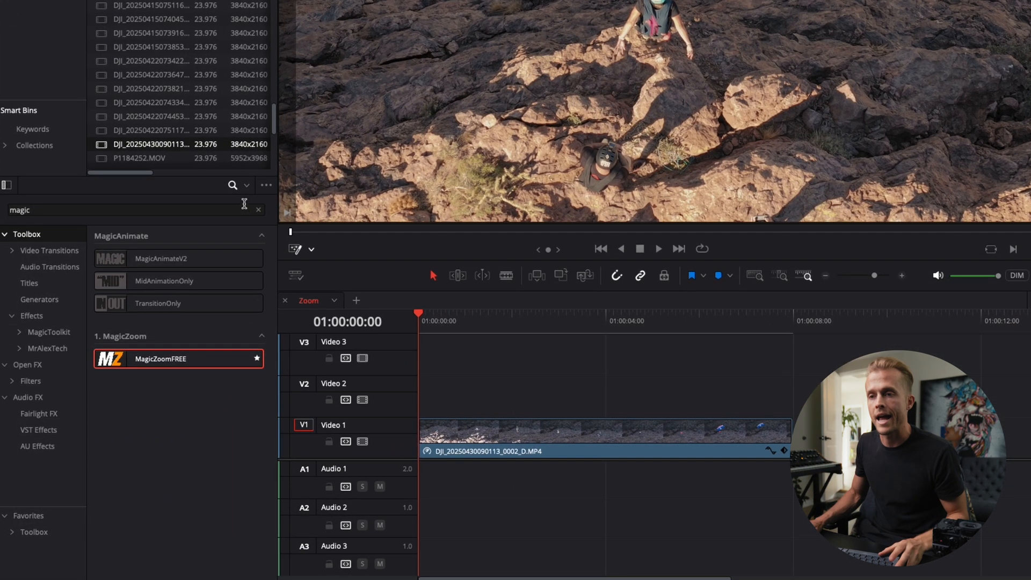
Search 'adju', add an Adjustment Clip above the drone clip, then clear the search
text(adju)
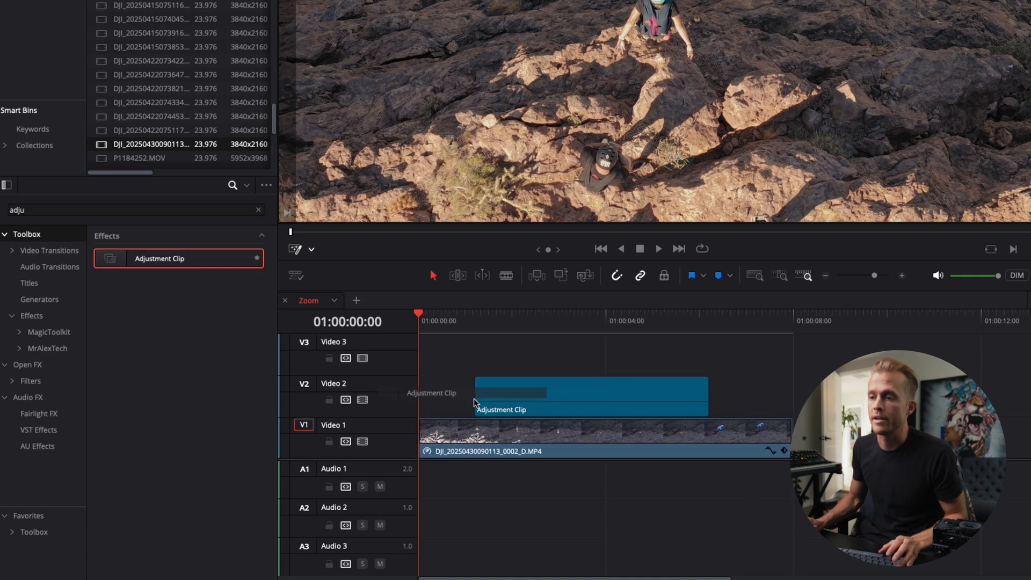
click(257, 210)
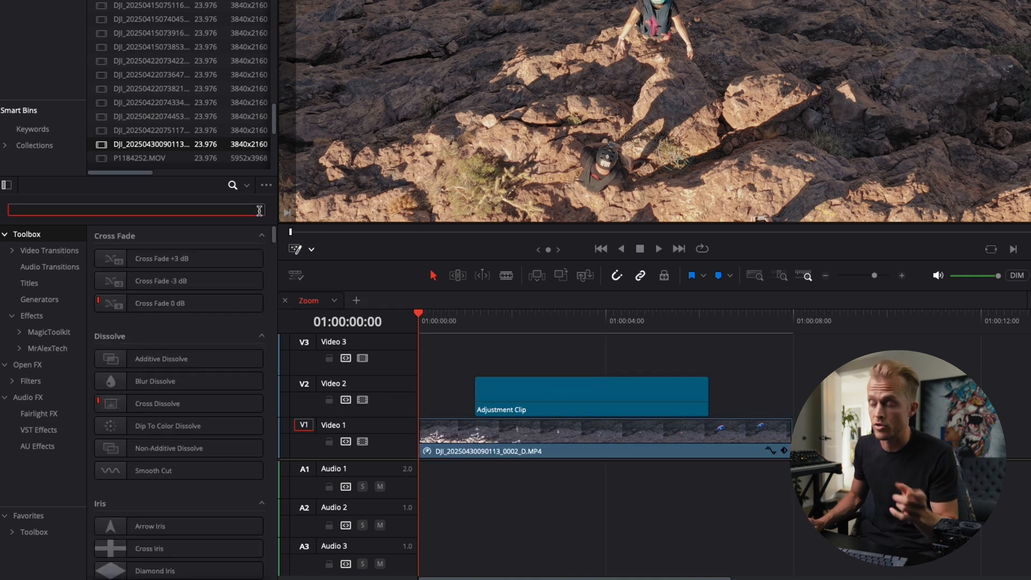
Apply MagicZoomFREE from a 'ma' search to the Adjustment Clip and replay from the start
text(ma)
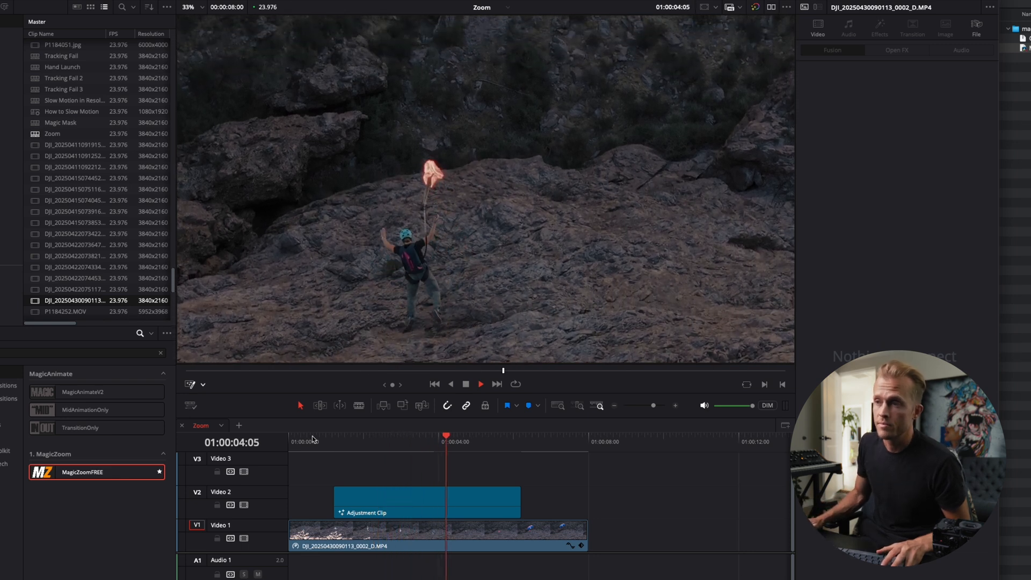
click(480, 384)
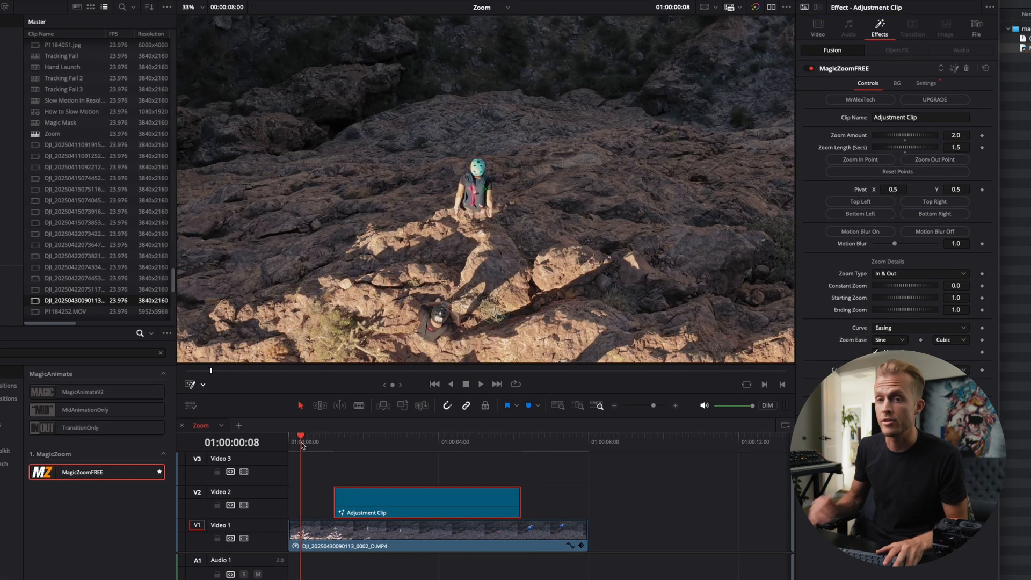
click(480, 384)
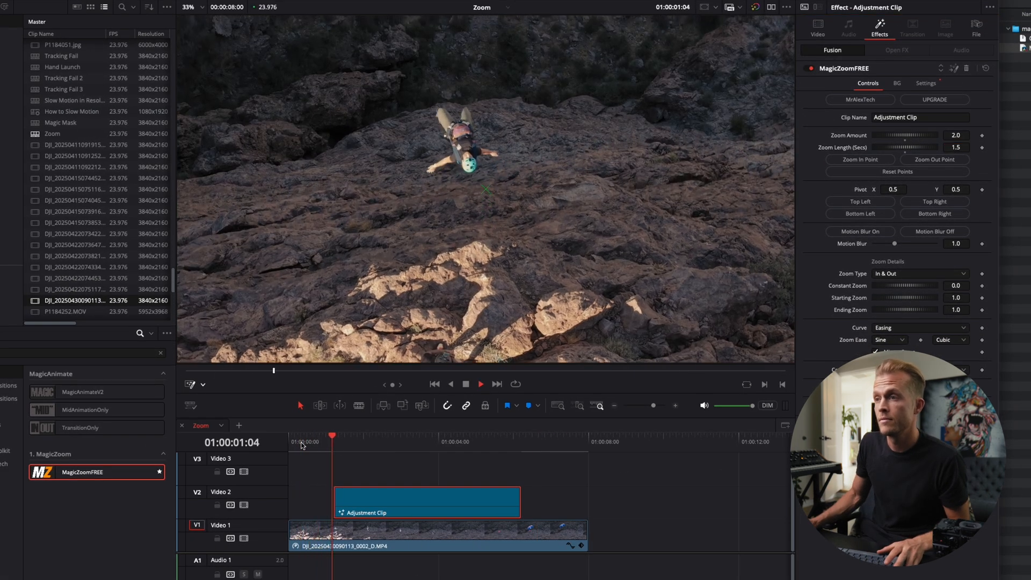